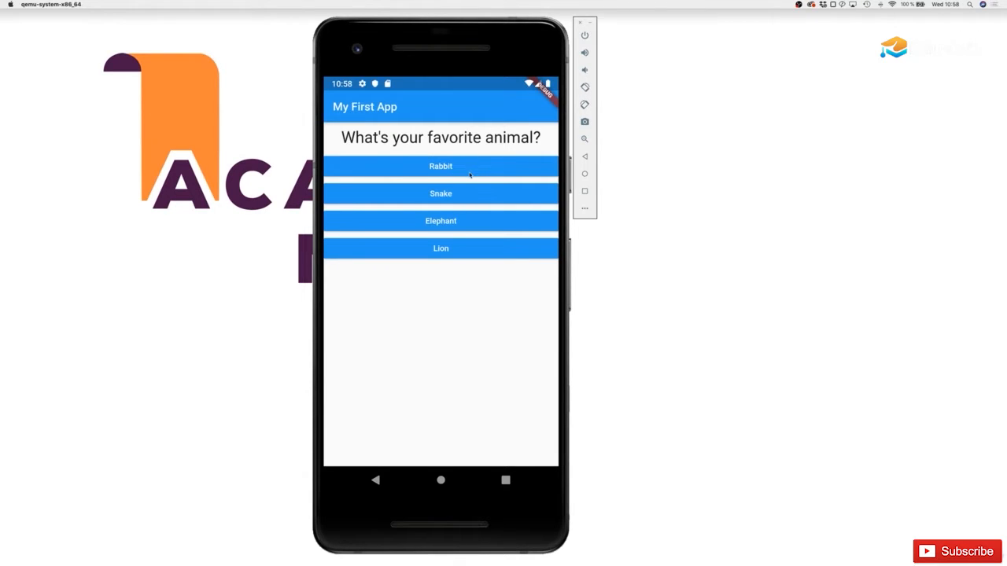
Choose the Rabbit answer so the quiz shows its 'You are ... strange?!' result
left_click(441, 167)
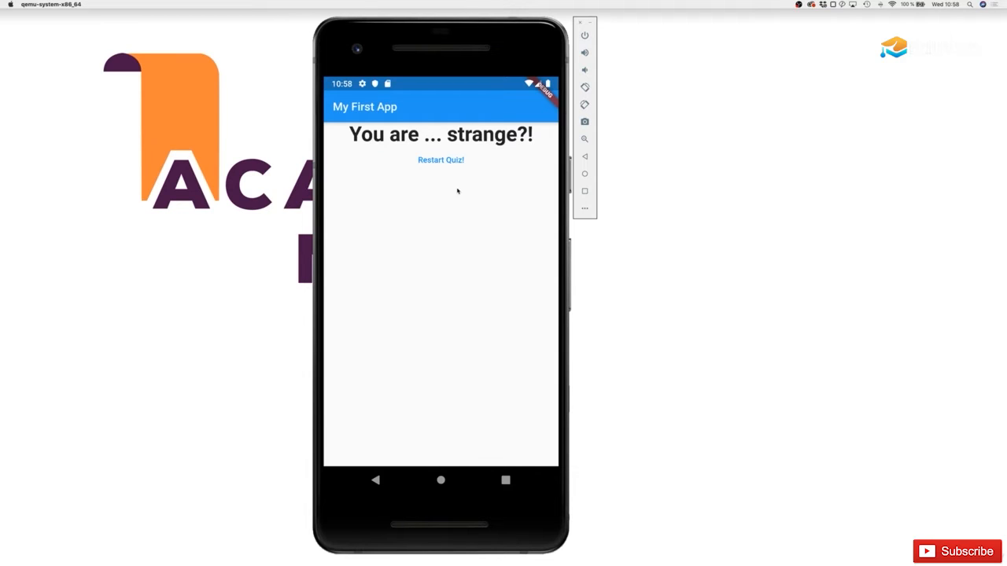
mouse_move(447, 330)
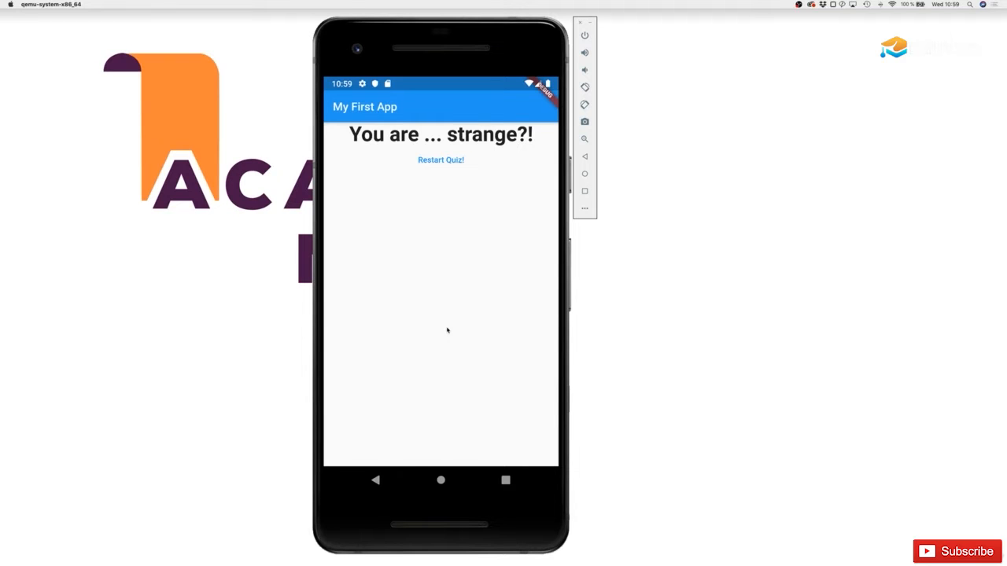
mouse_move(443, 292)
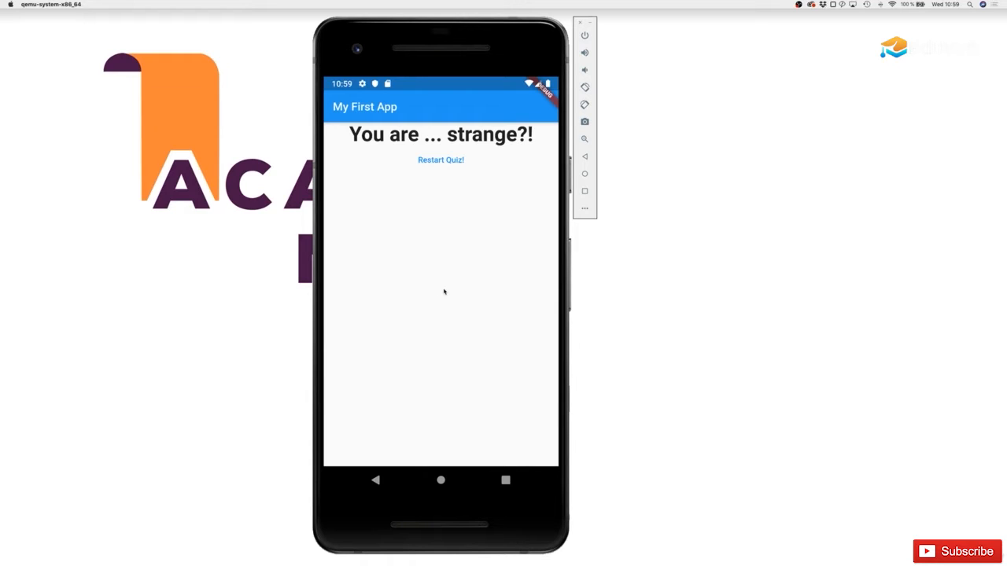
mouse_move(333, 169)
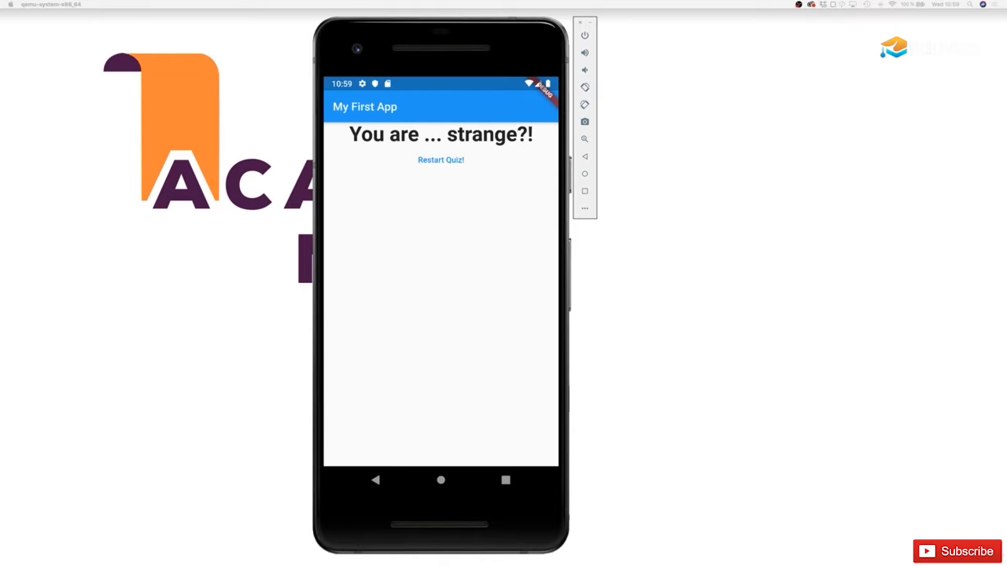
Bring up Android Studio's Configure setup tools and dismiss them without choosing one
left_click(846, 368)
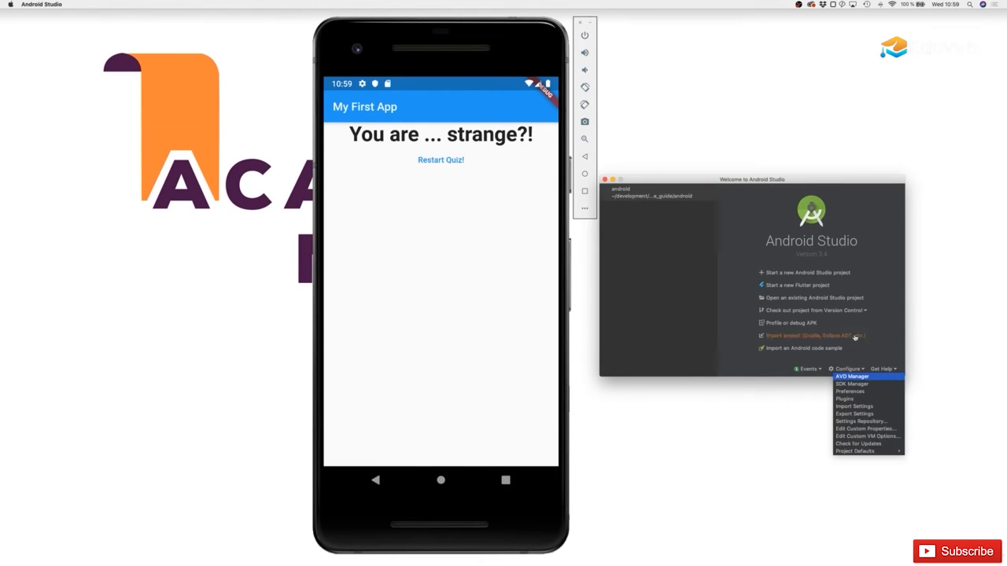
mouse_move(853, 384)
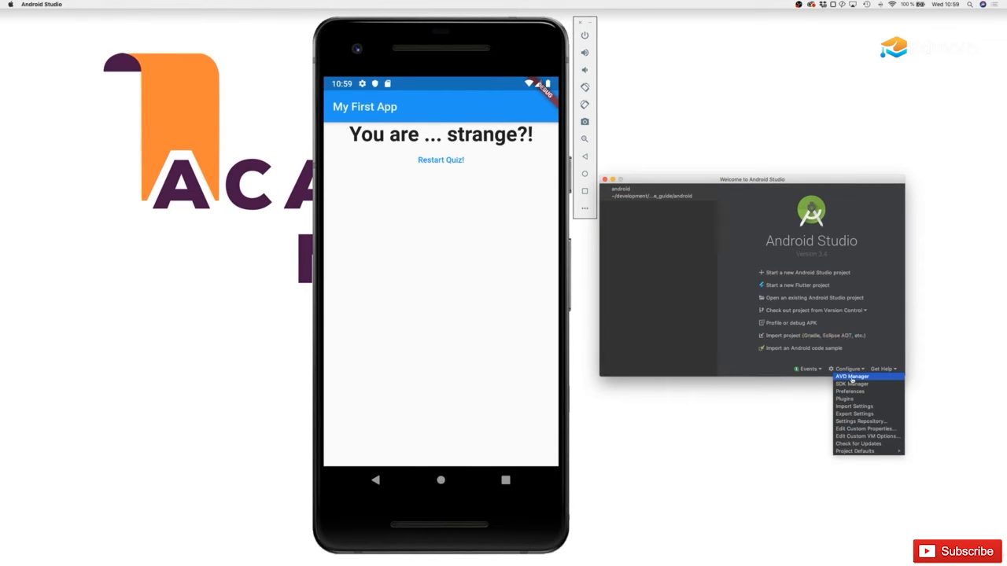
left_click(846, 368)
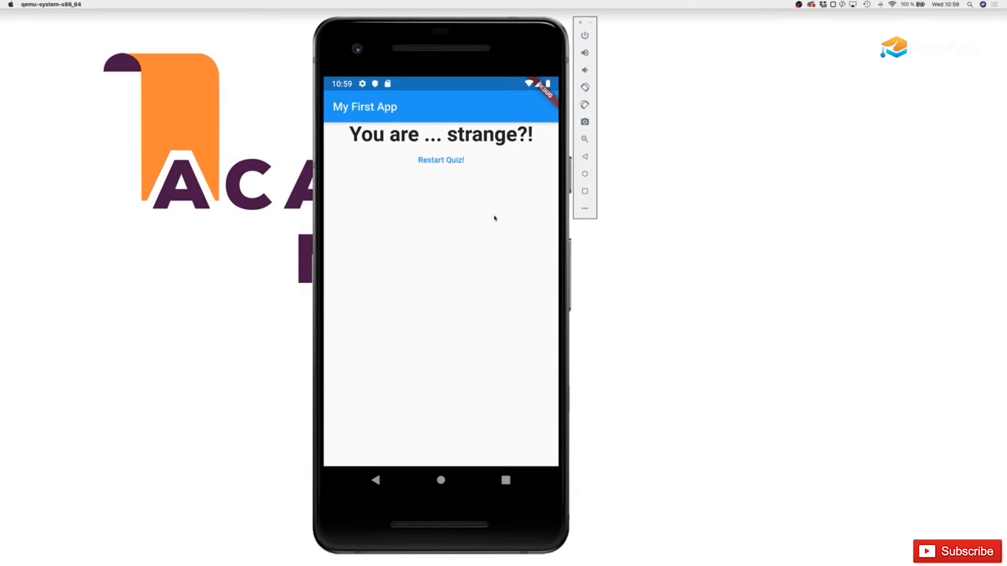
mouse_move(483, 242)
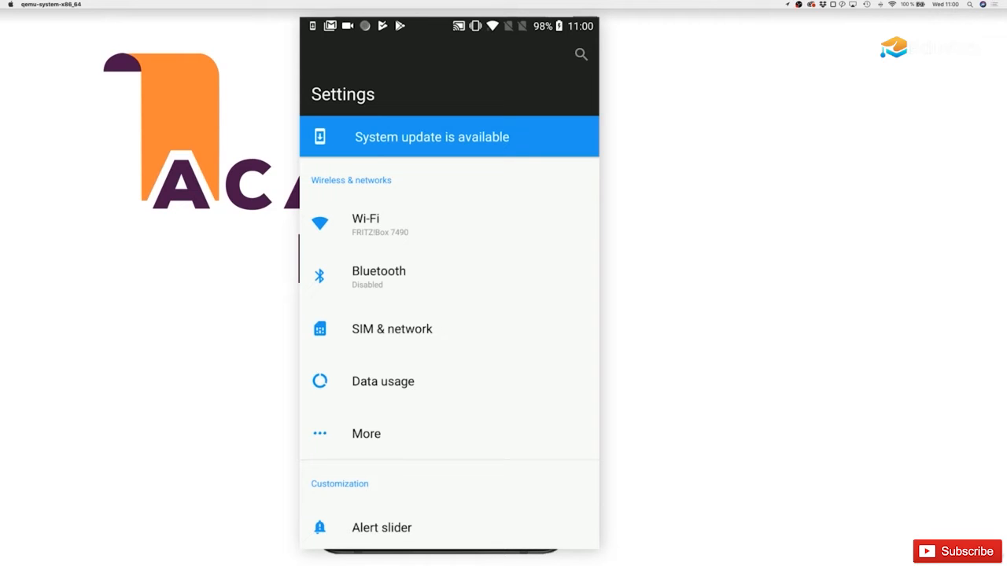
Reach the bottom of Settings and enter the About phone details
scroll("down", 3)
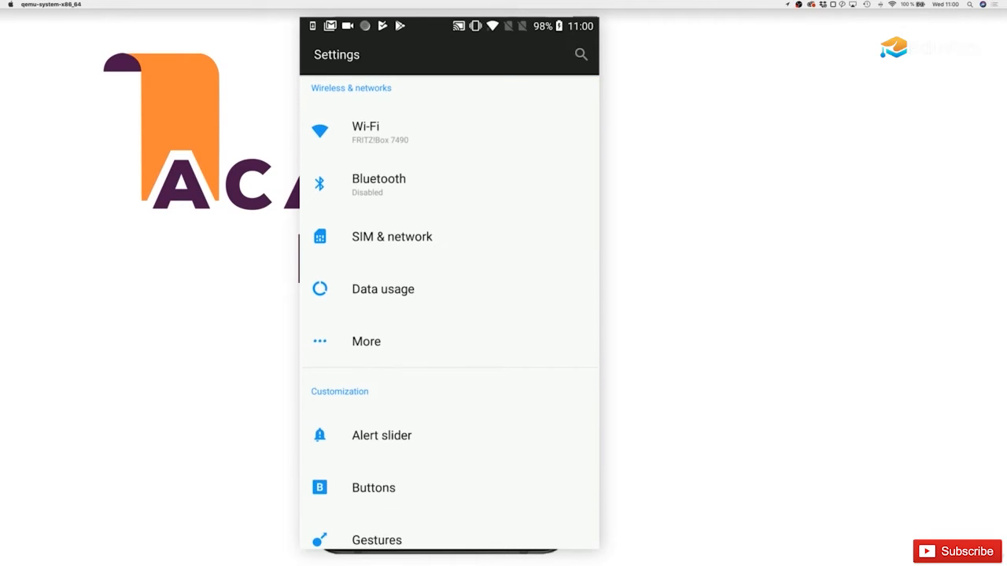
scroll("down", 3)
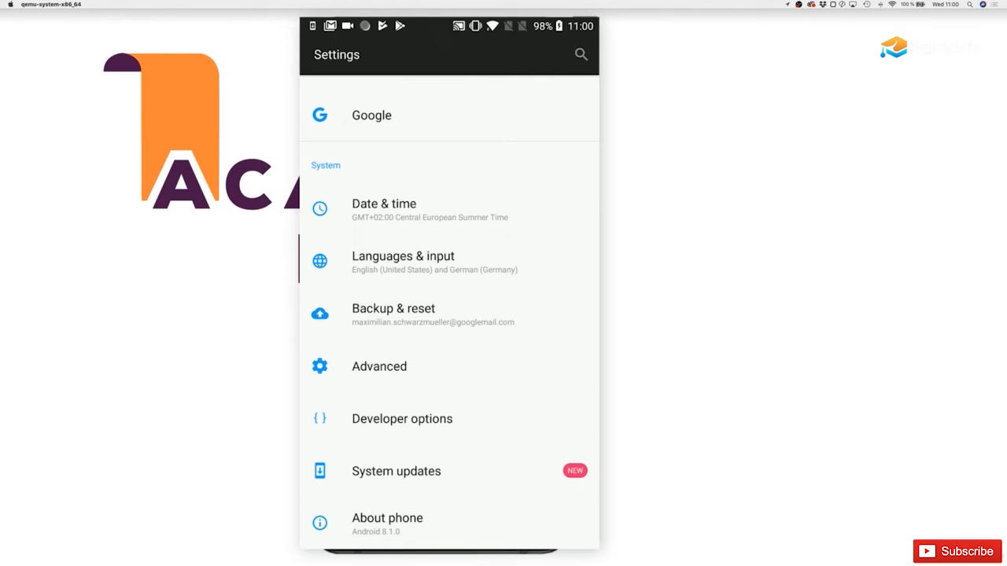
left_click(403, 419)
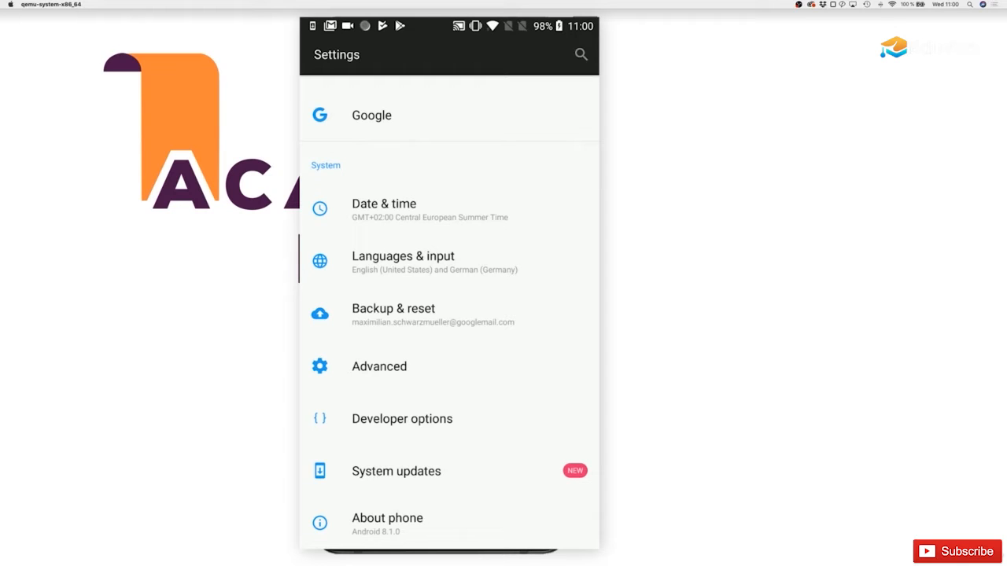
left_click(389, 519)
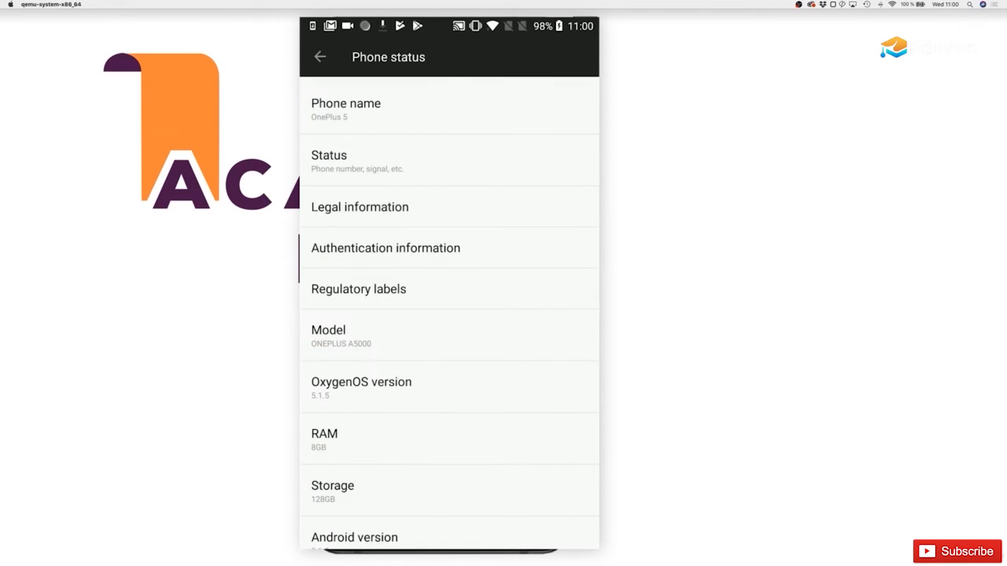
Tap Build number to confirm developer mode is already on, then go back to Settings
scroll("down", 3)
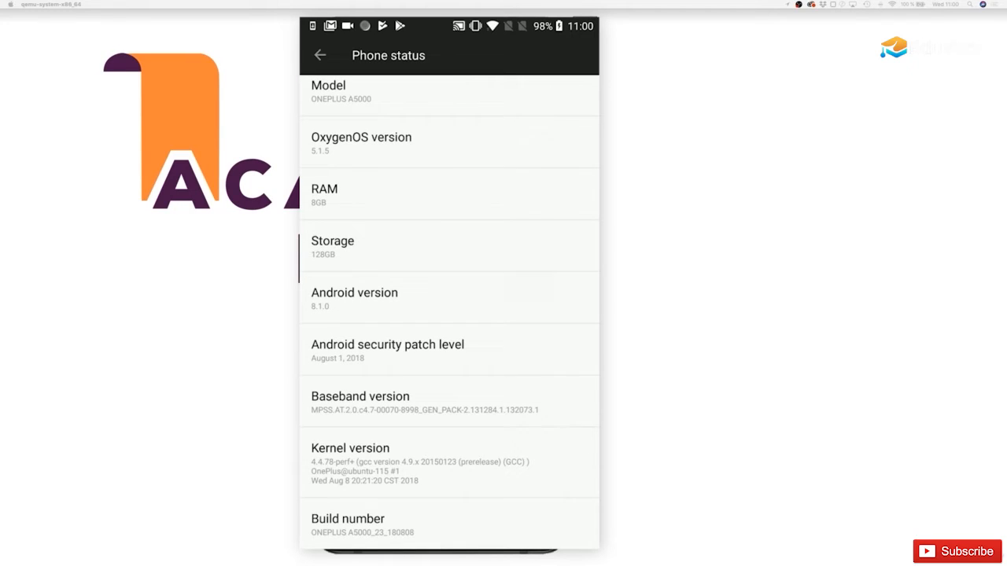
left_click(346, 523)
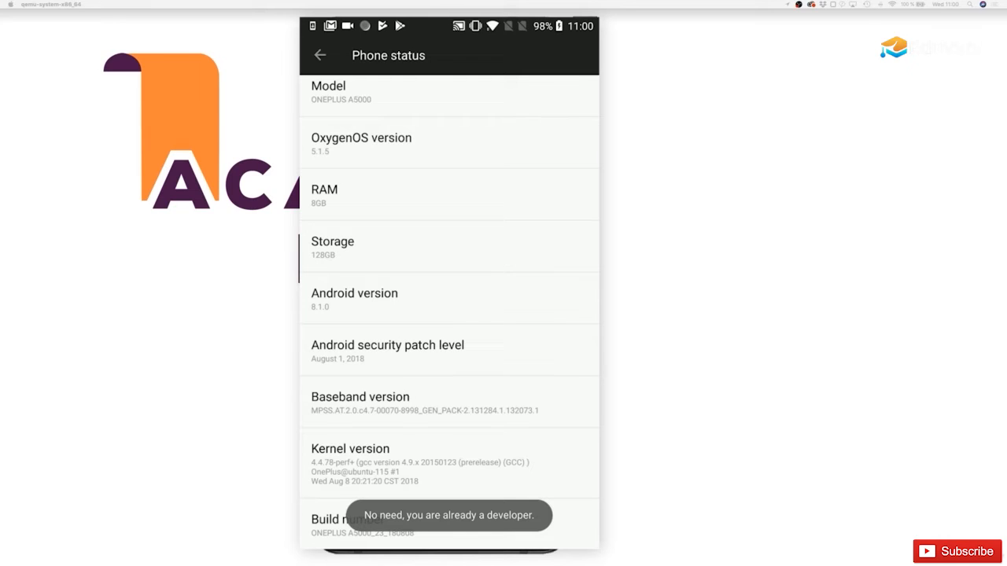
left_click(318, 55)
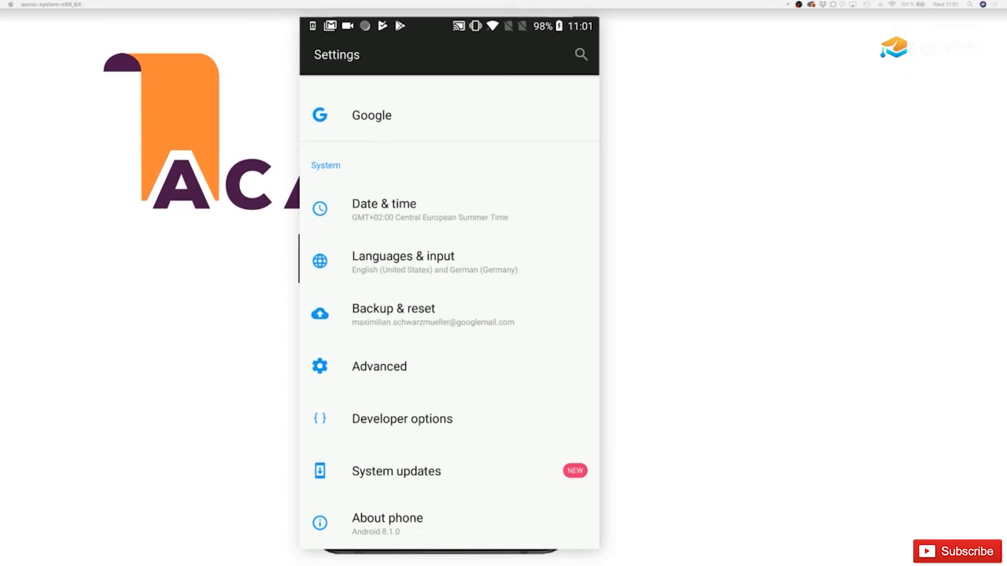
Revisit About phone, then enter Developer options and review its settings
left_click(389, 517)
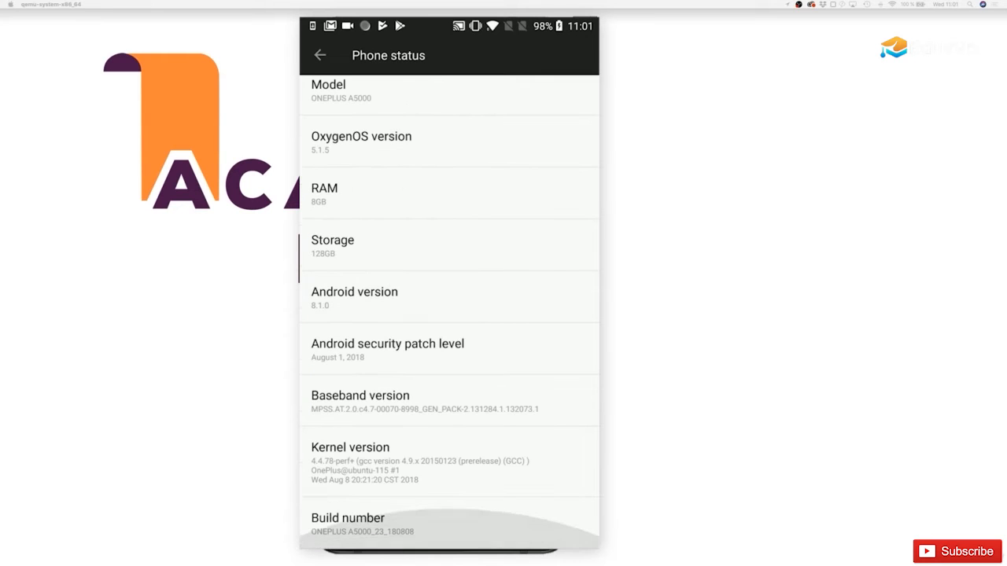
left_click(342, 525)
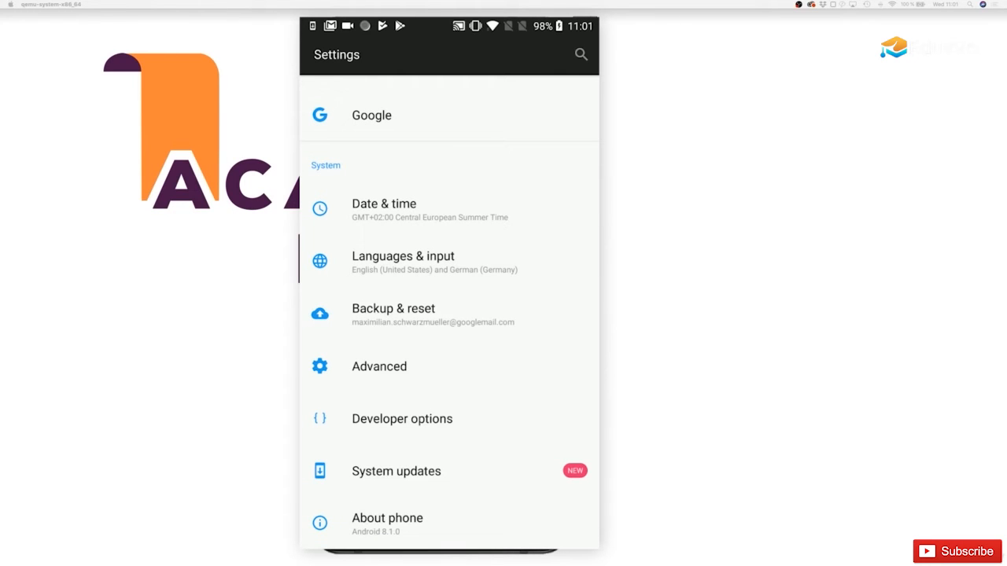
left_click(403, 418)
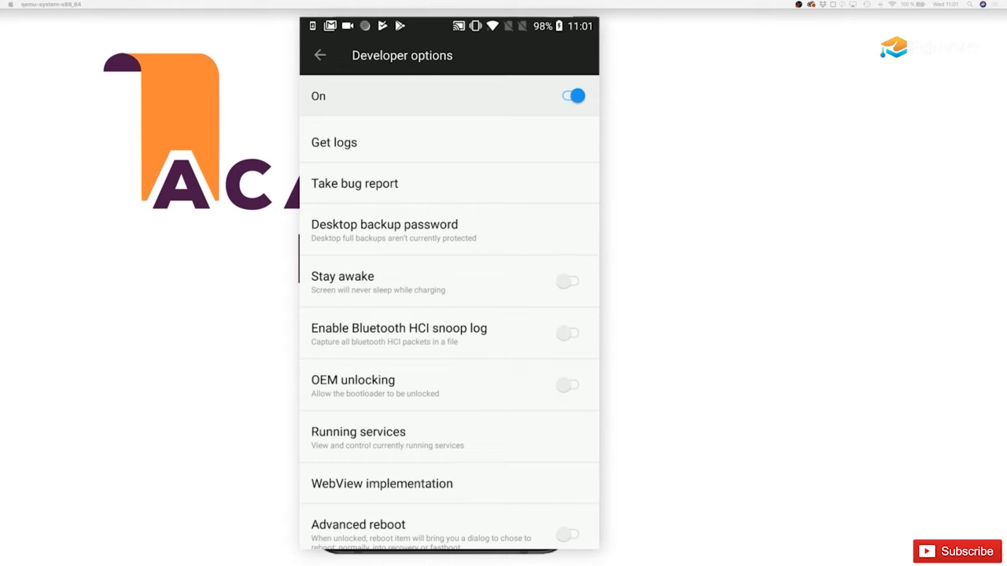
scroll("down", 3)
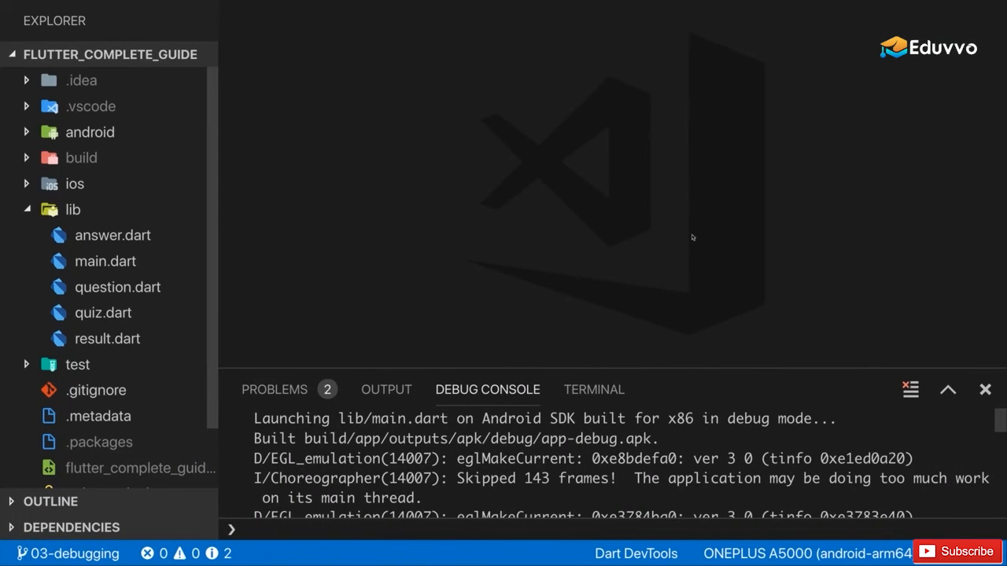
mouse_move(664, 338)
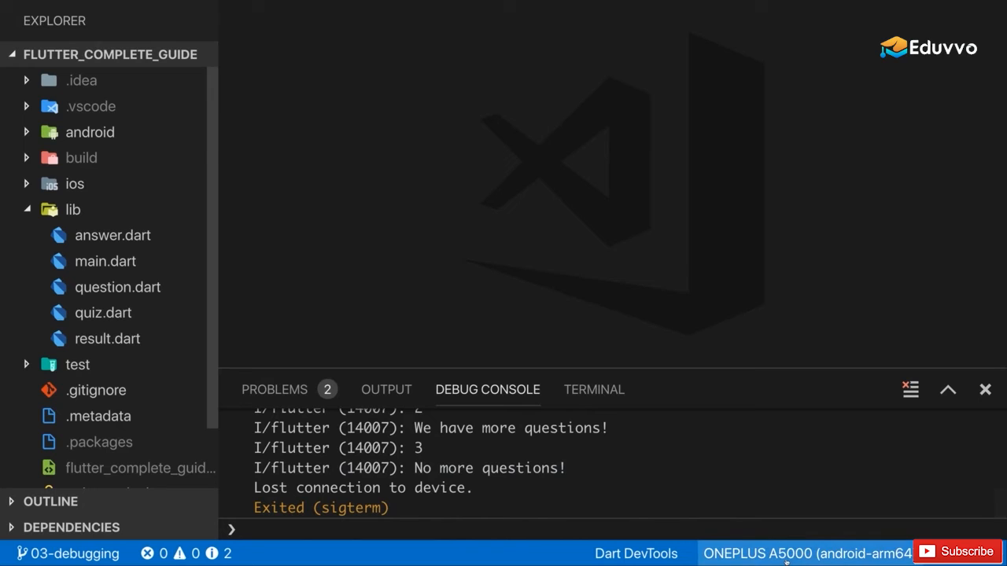
Show the device list offering the OnePlus A5000 and the emulator as run targets
left_click(833, 552)
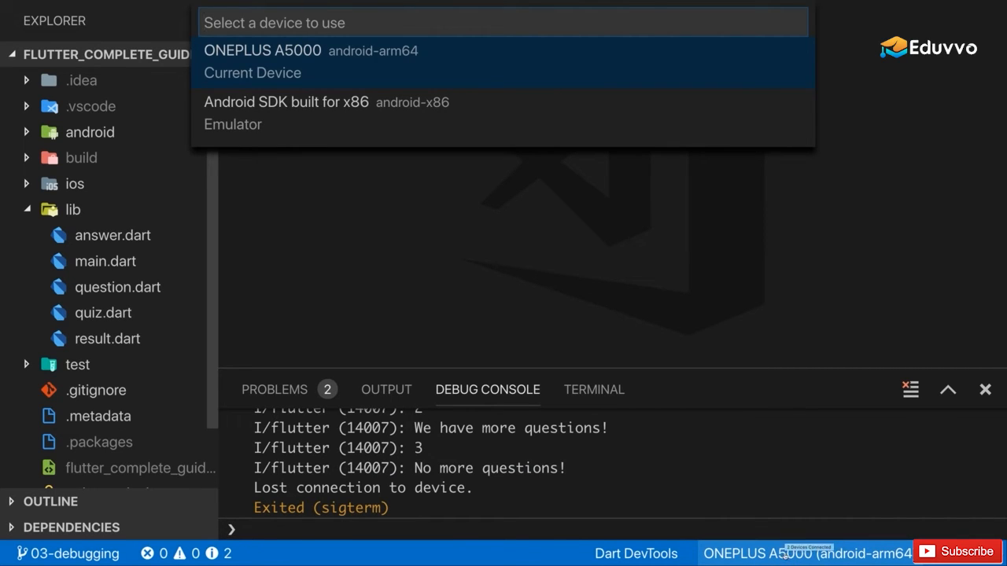
mouse_move(280, 124)
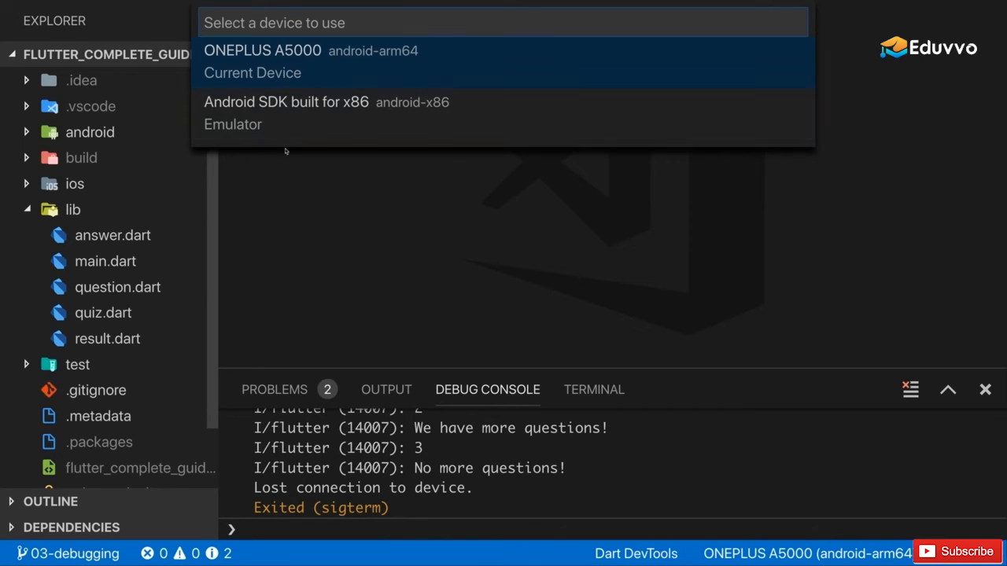
mouse_move(595, 302)
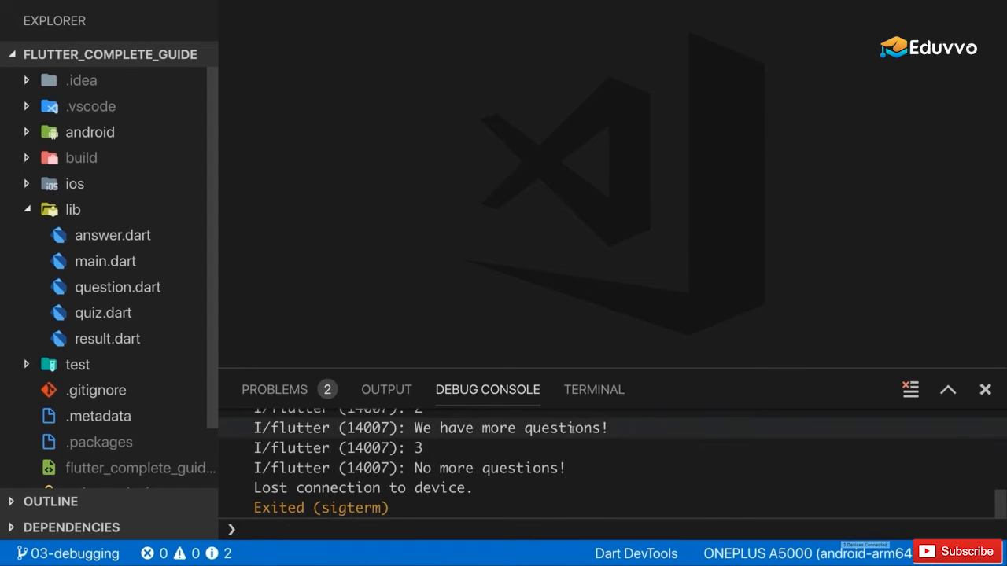
Start debugging lib/main.dart on the ONEPLUS A5000 from the Debug menu
left_click(148, 4)
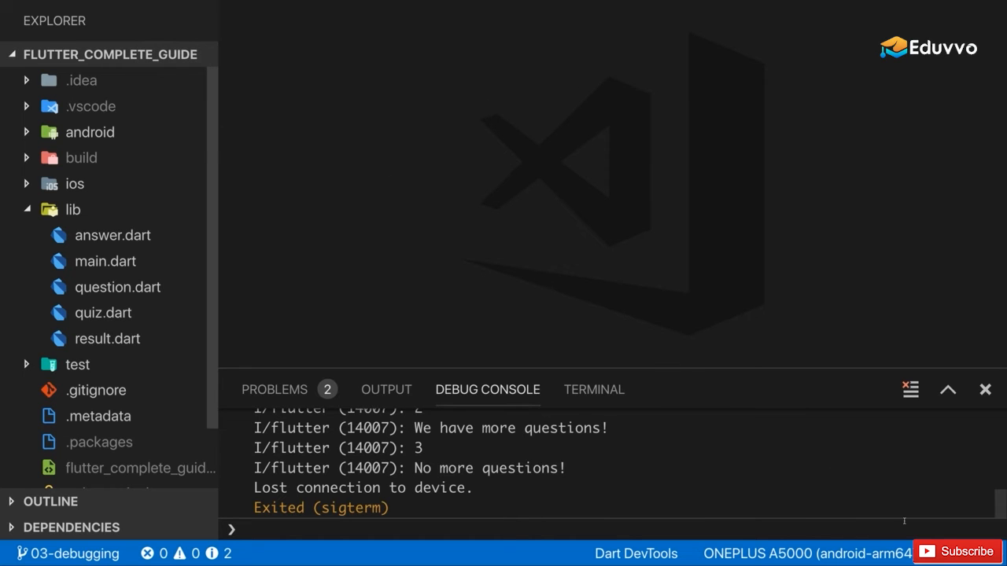
mouse_move(481, 203)
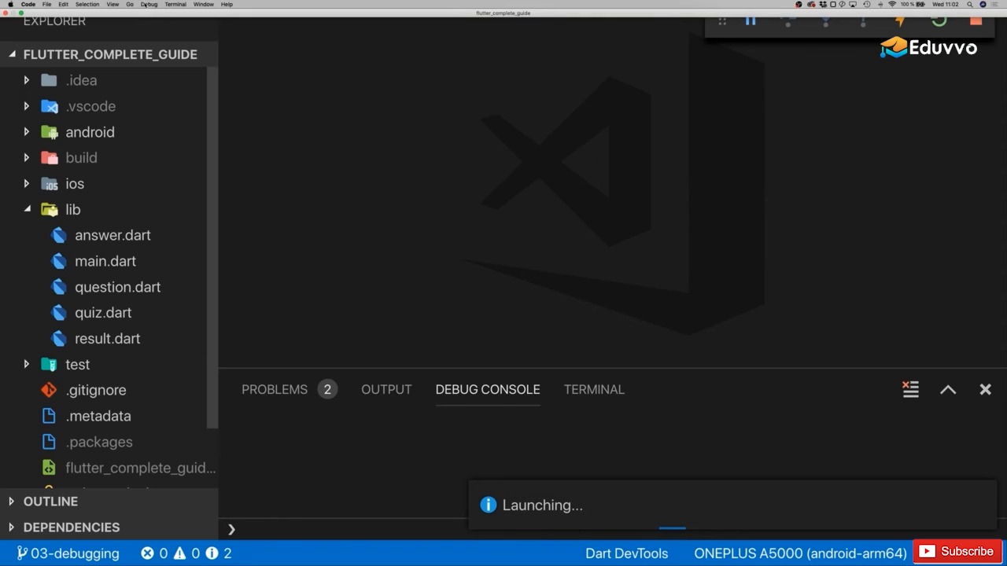
left_click(148, 4)
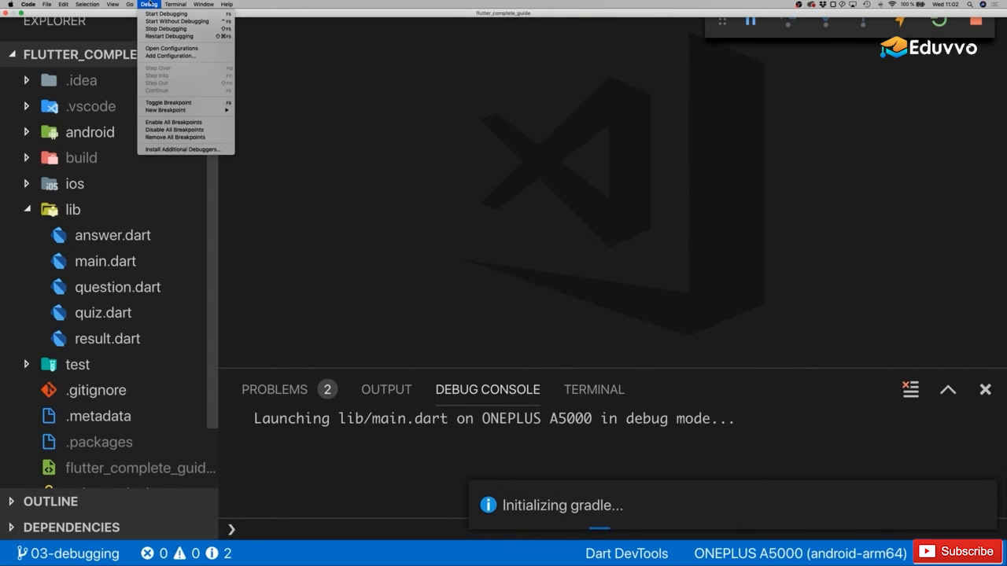
mouse_move(181, 12)
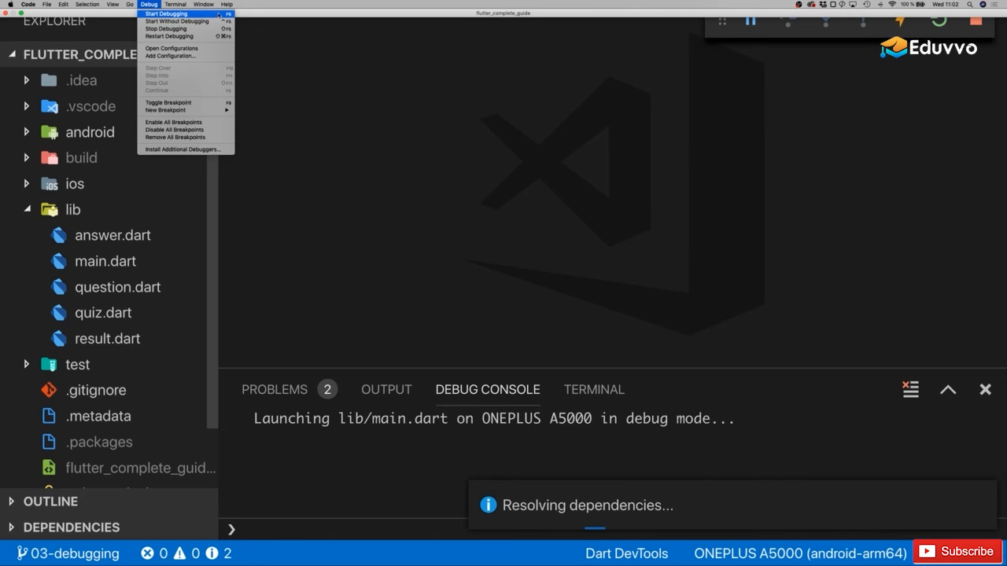
mouse_move(197, 17)
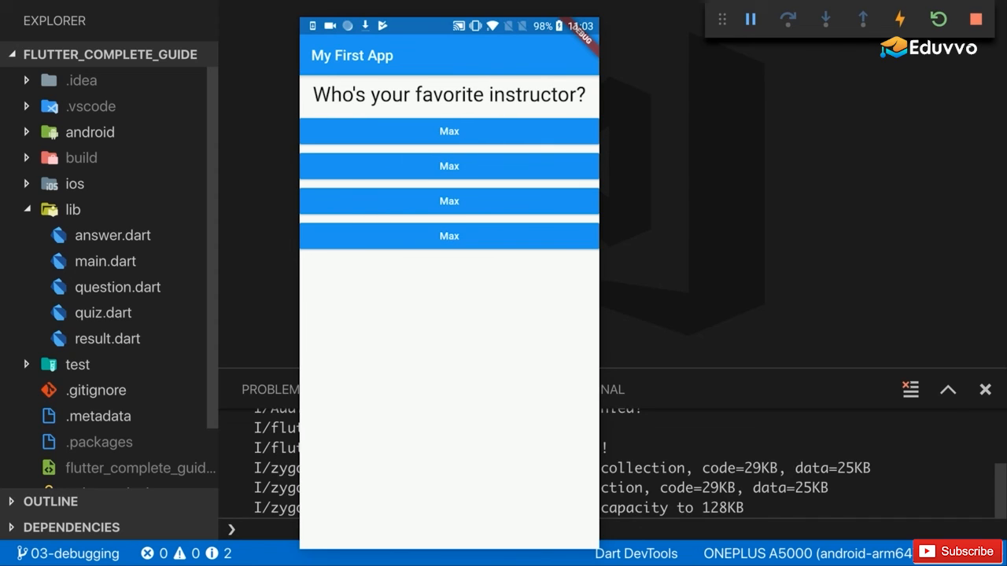
Answer the instructor and favorite animal questions on the phone, restarting the quiz after each result
left_click(450, 236)
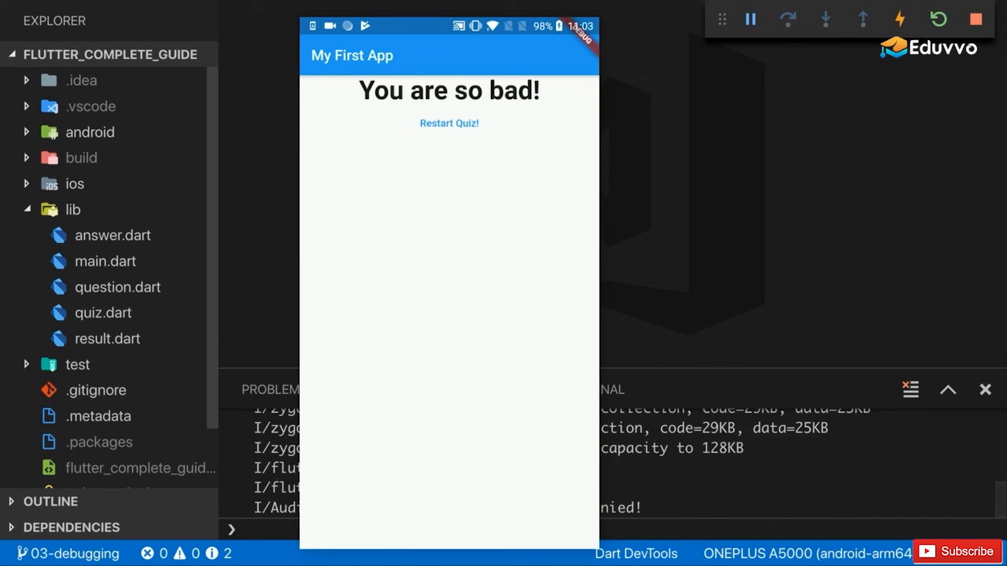
left_click(450, 123)
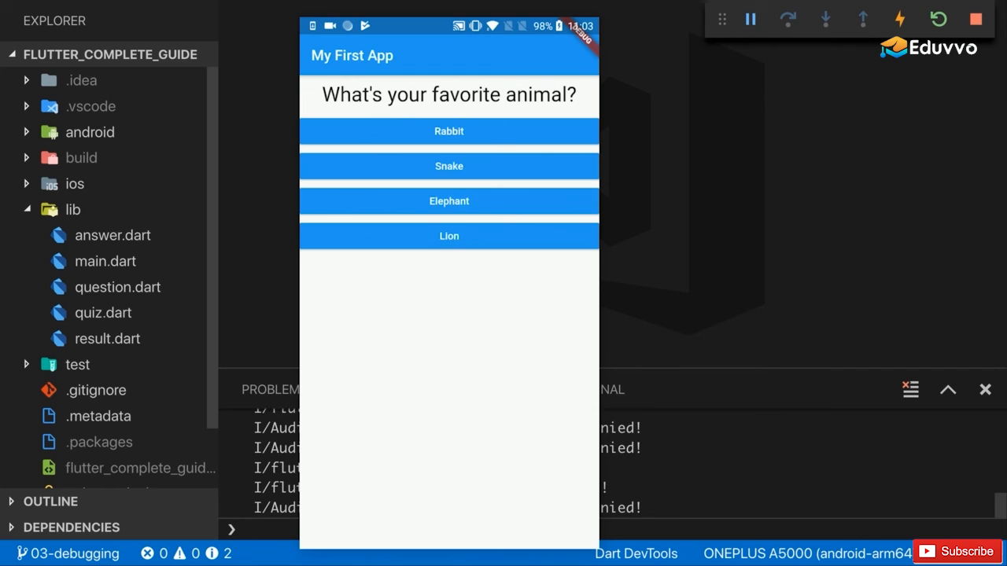
left_click(450, 236)
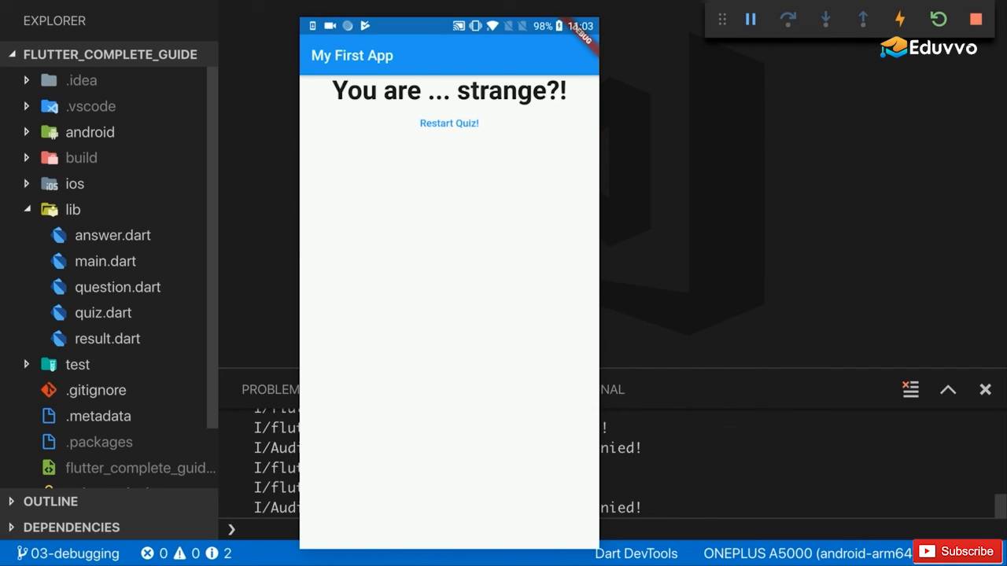
left_click(449, 123)
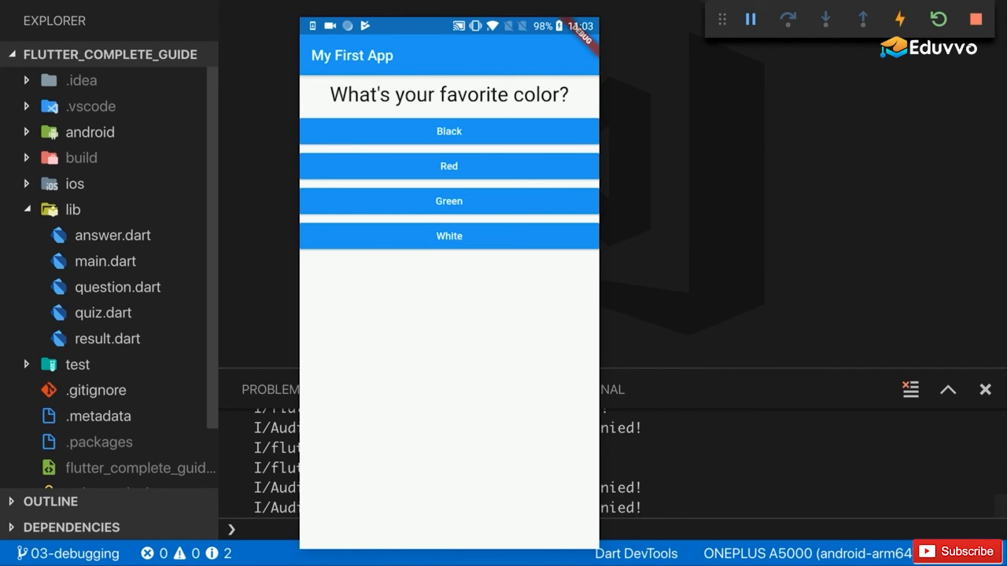